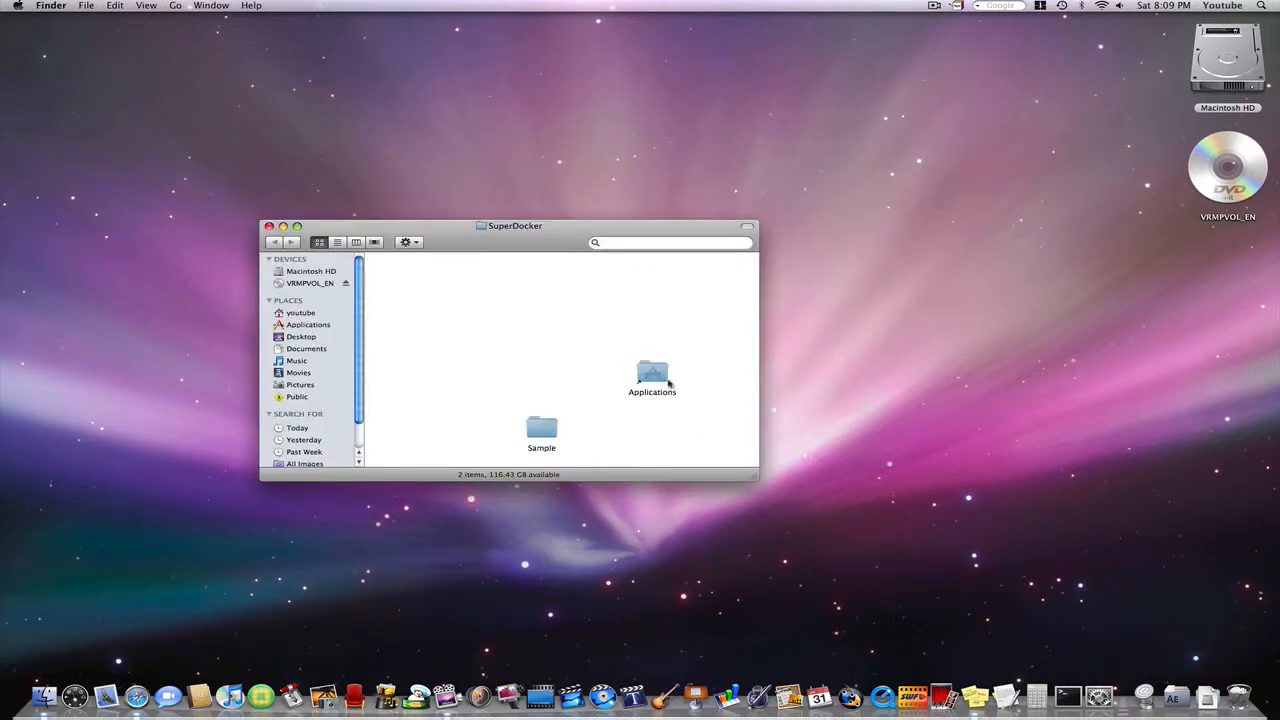
- Open the Applications folder and browse its apps in Cover Flow view to find SuperDocker
{"action": "double_click", "coordinate": [651, 375]}
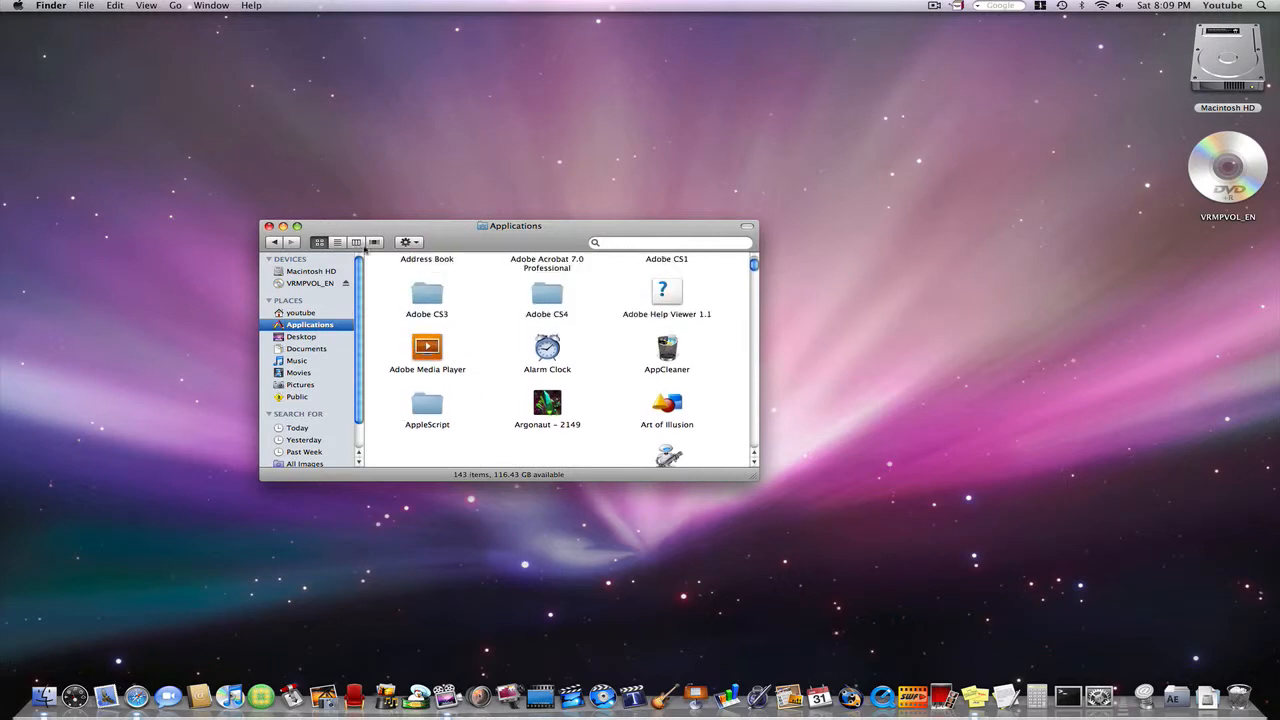
{"action": "left_click", "coordinate": [375, 242]}
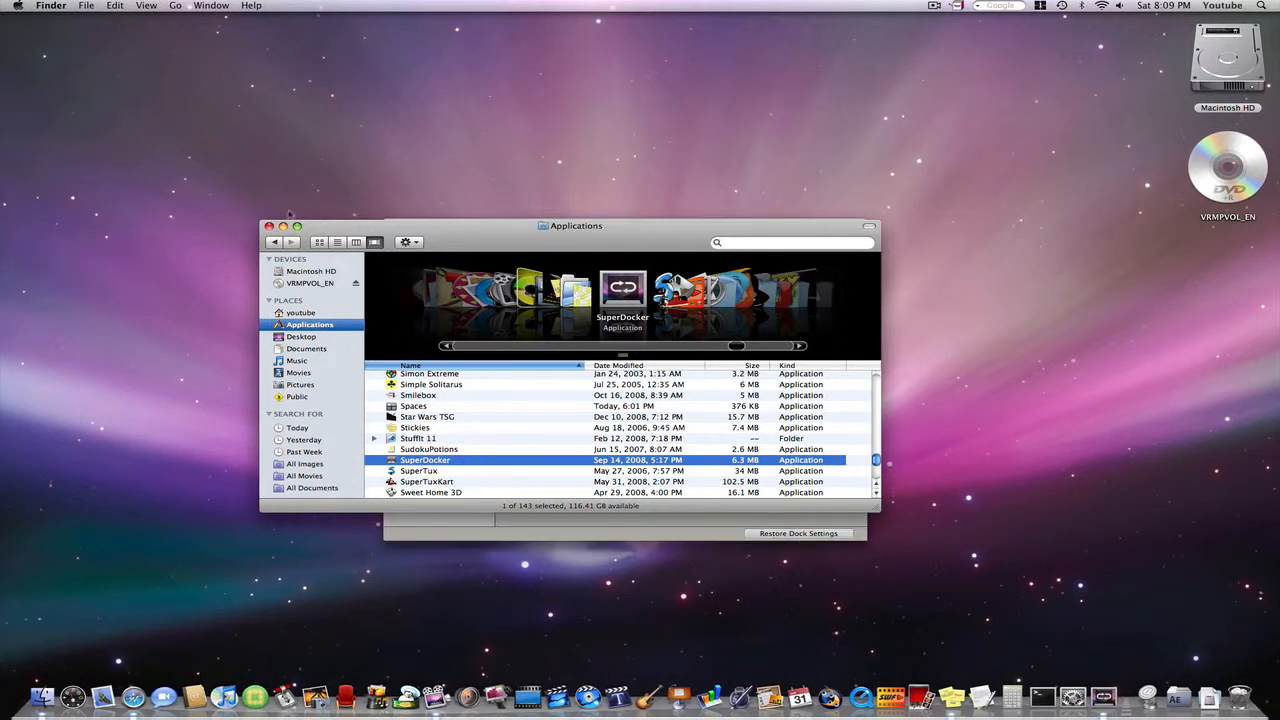
- Launch the SuperDocker application from the Applications folder
{"action": "double_click", "coordinate": [425, 459]}
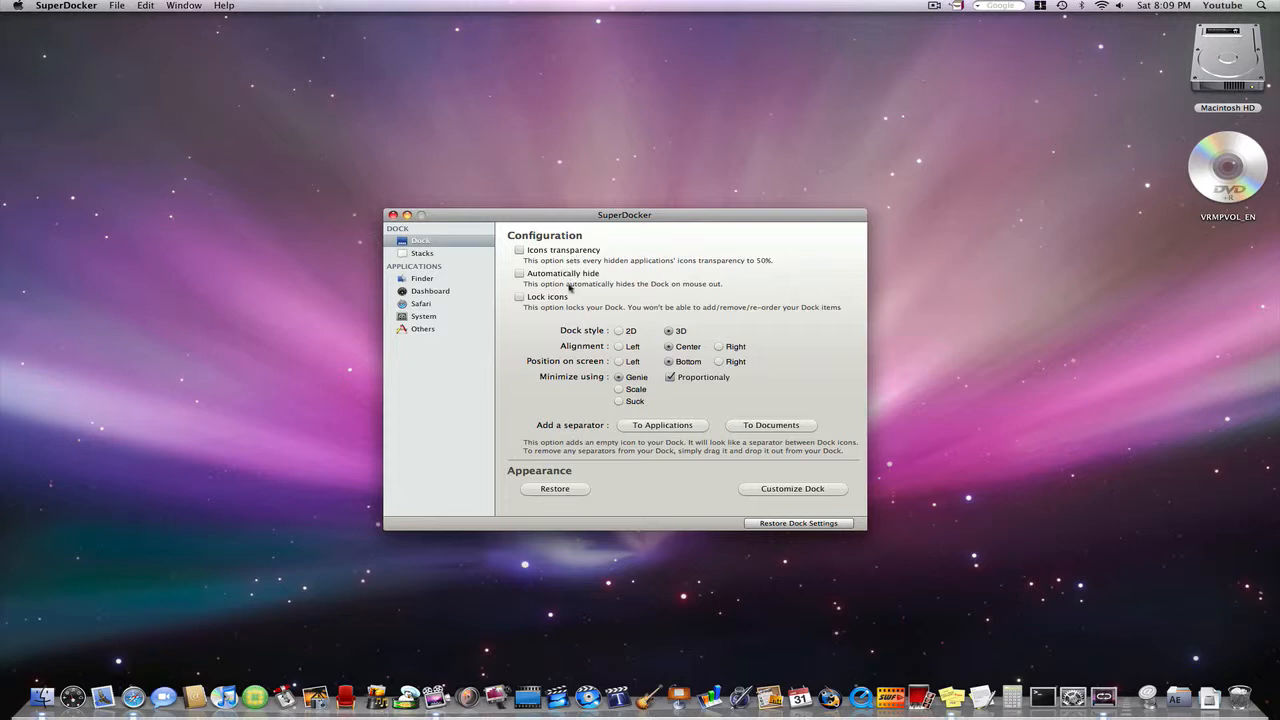
{"action": "mouse_move", "coordinate": [490, 303]}
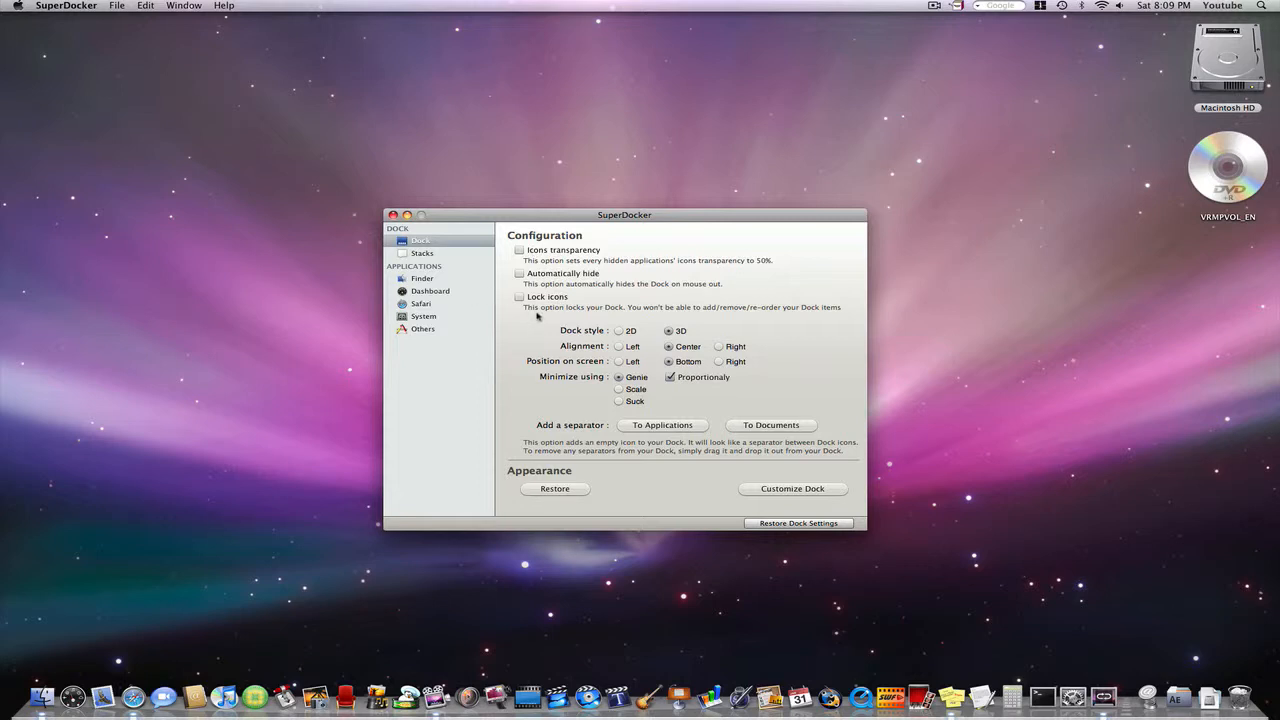
{"action": "mouse_move", "coordinate": [573, 331]}
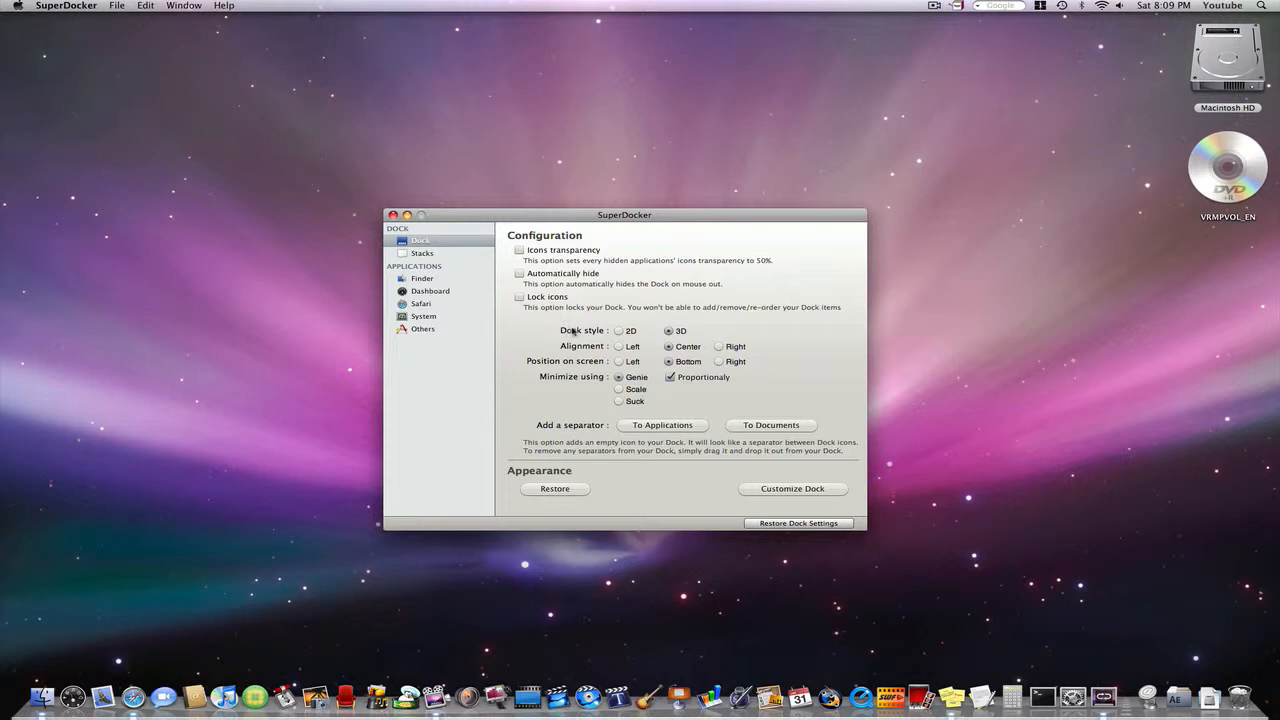
{"action": "mouse_move", "coordinate": [592, 381]}
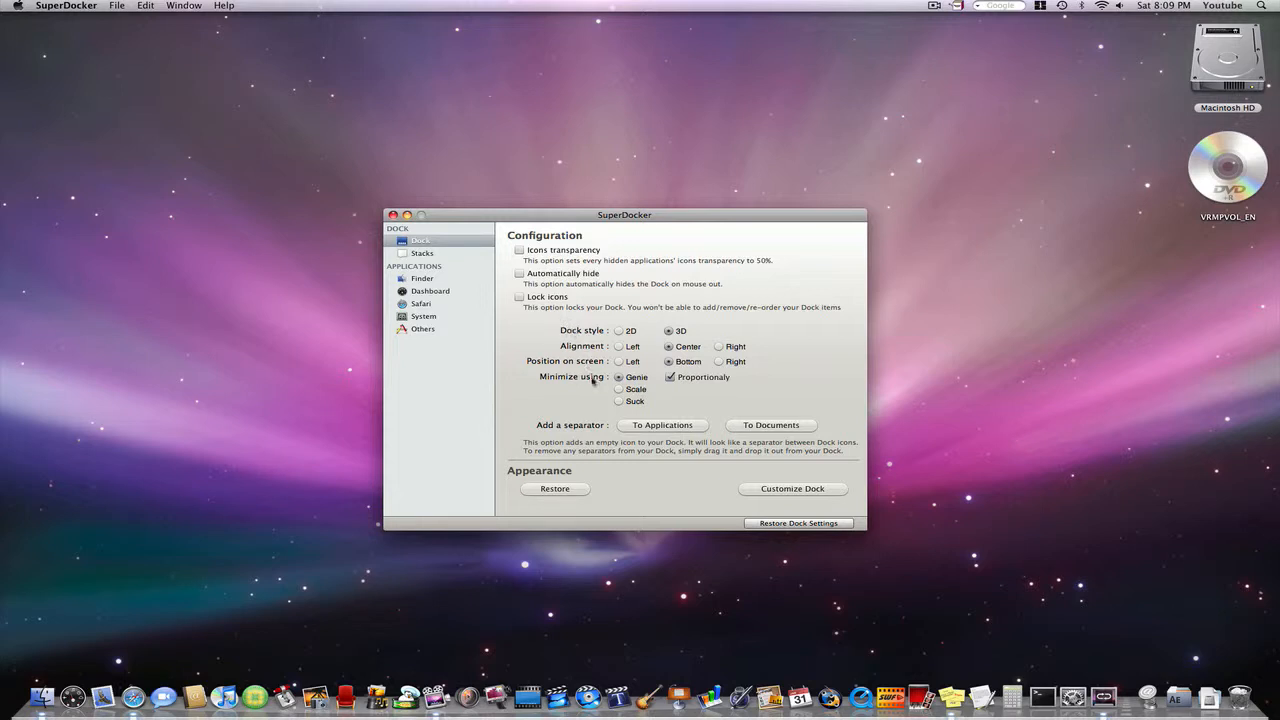
{"action": "mouse_move", "coordinate": [635, 201]}
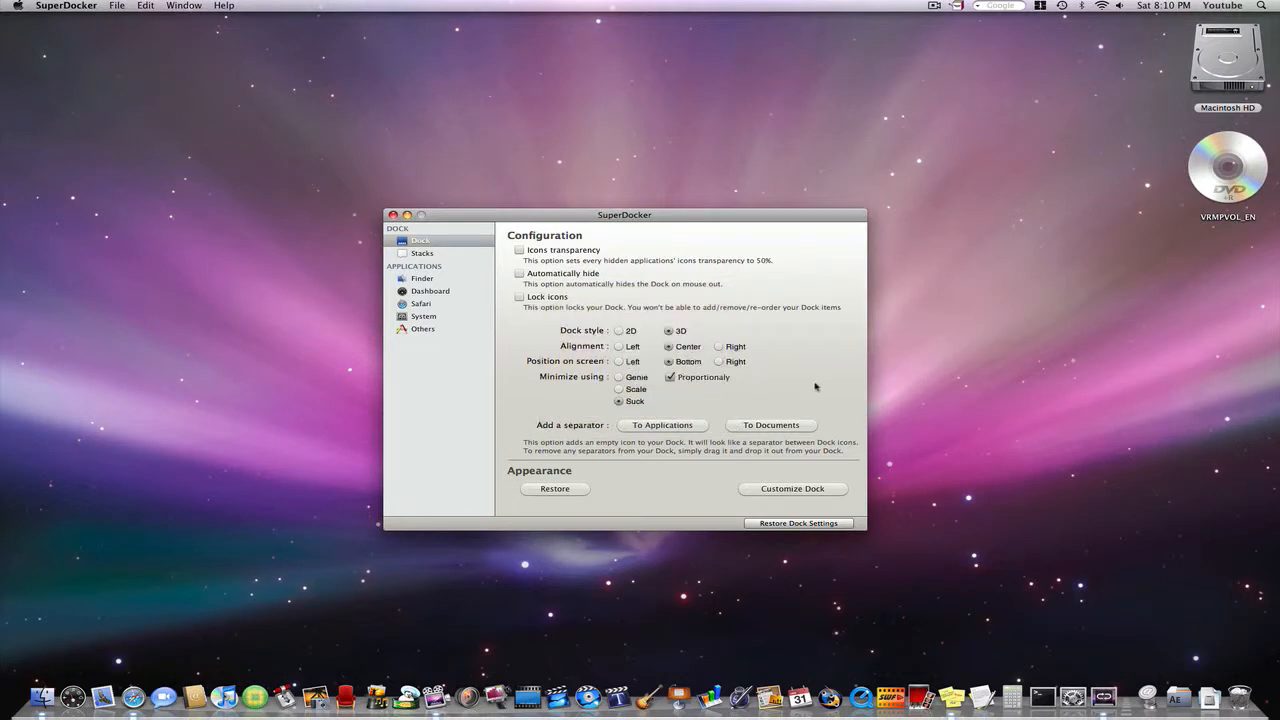
{"action": "mouse_move", "coordinate": [617, 430]}
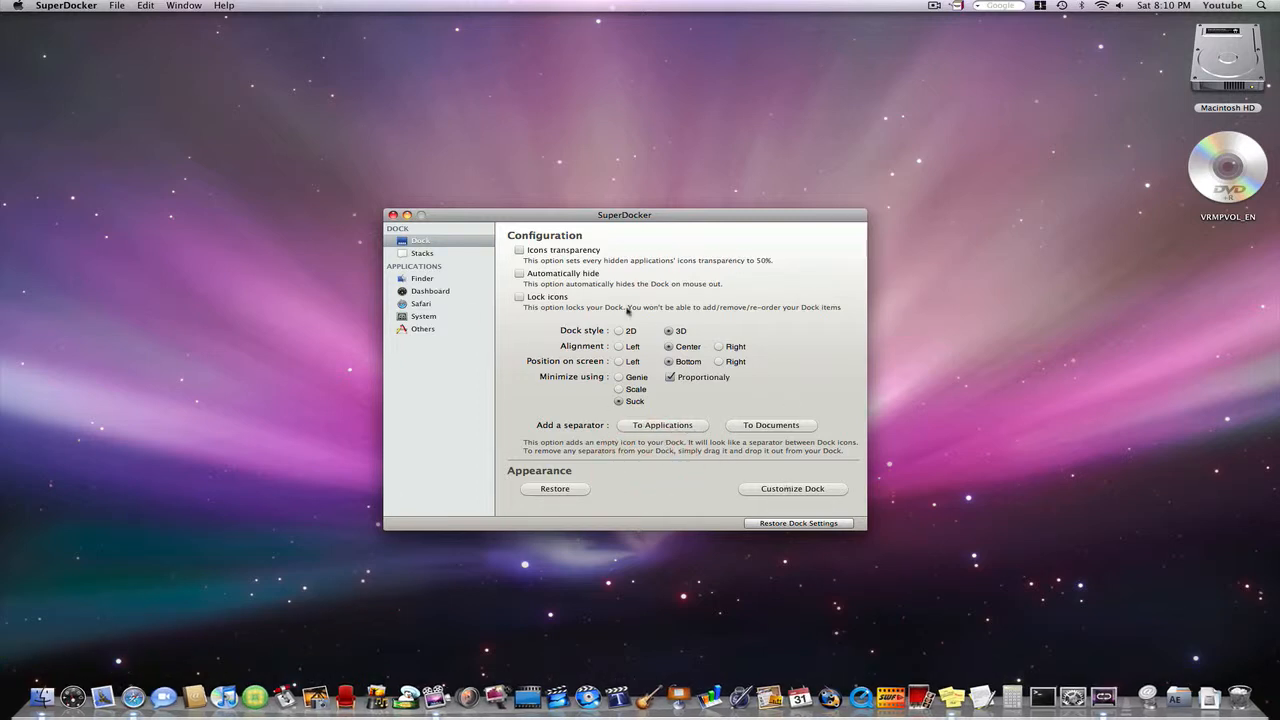
{"action": "mouse_move", "coordinate": [430, 355]}
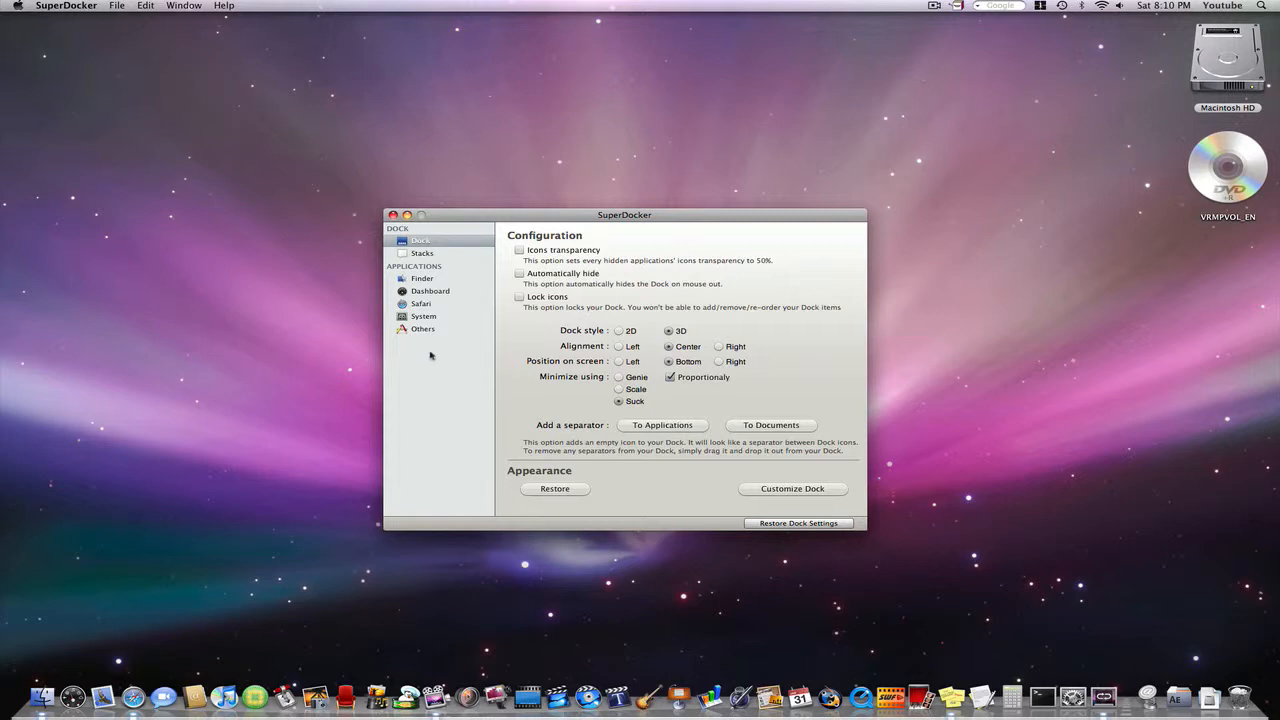
- Show the Stacks pane and check its Customized background dropdown
{"action": "left_click", "coordinate": [422, 253]}
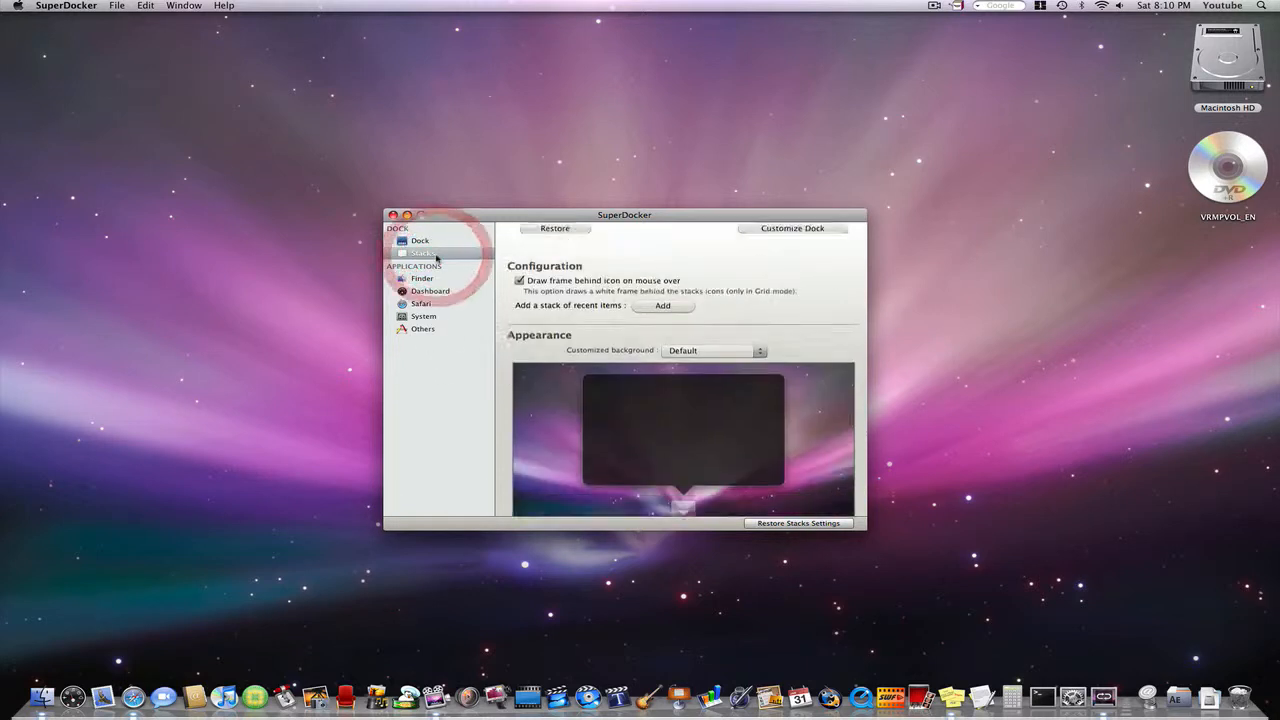
{"action": "left_click", "coordinate": [422, 252]}
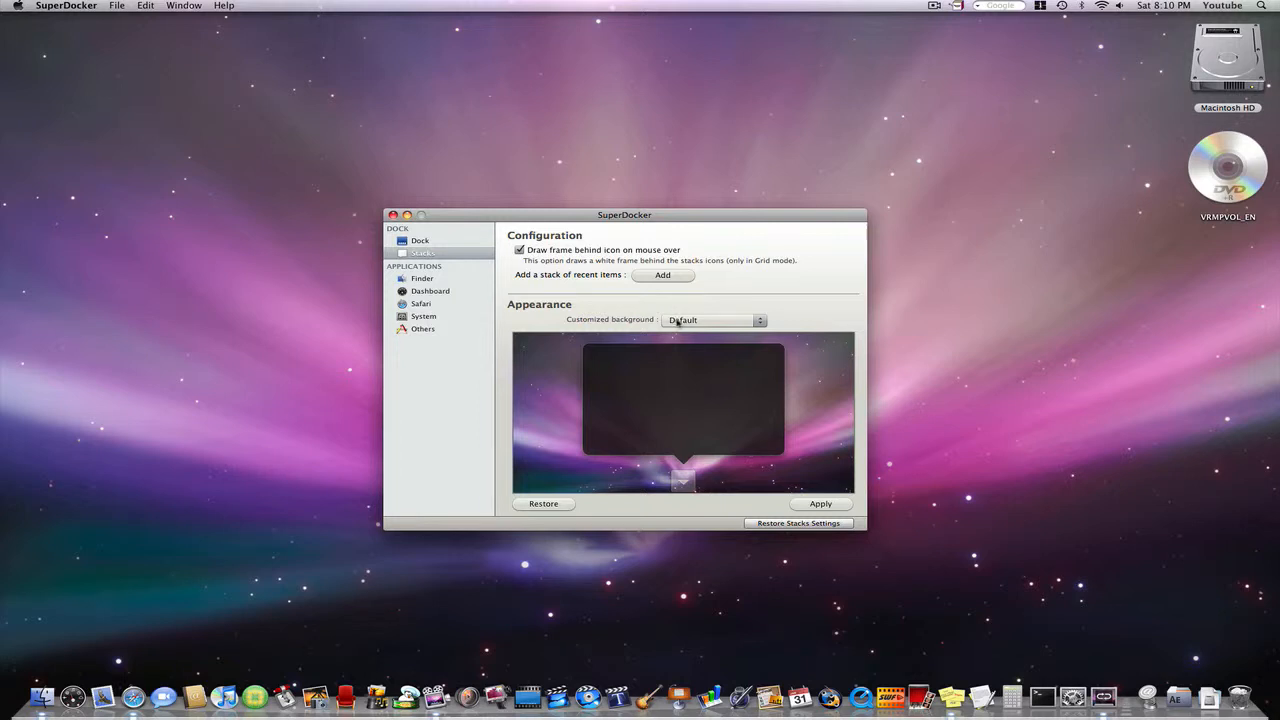
{"action": "left_click", "coordinate": [712, 320]}
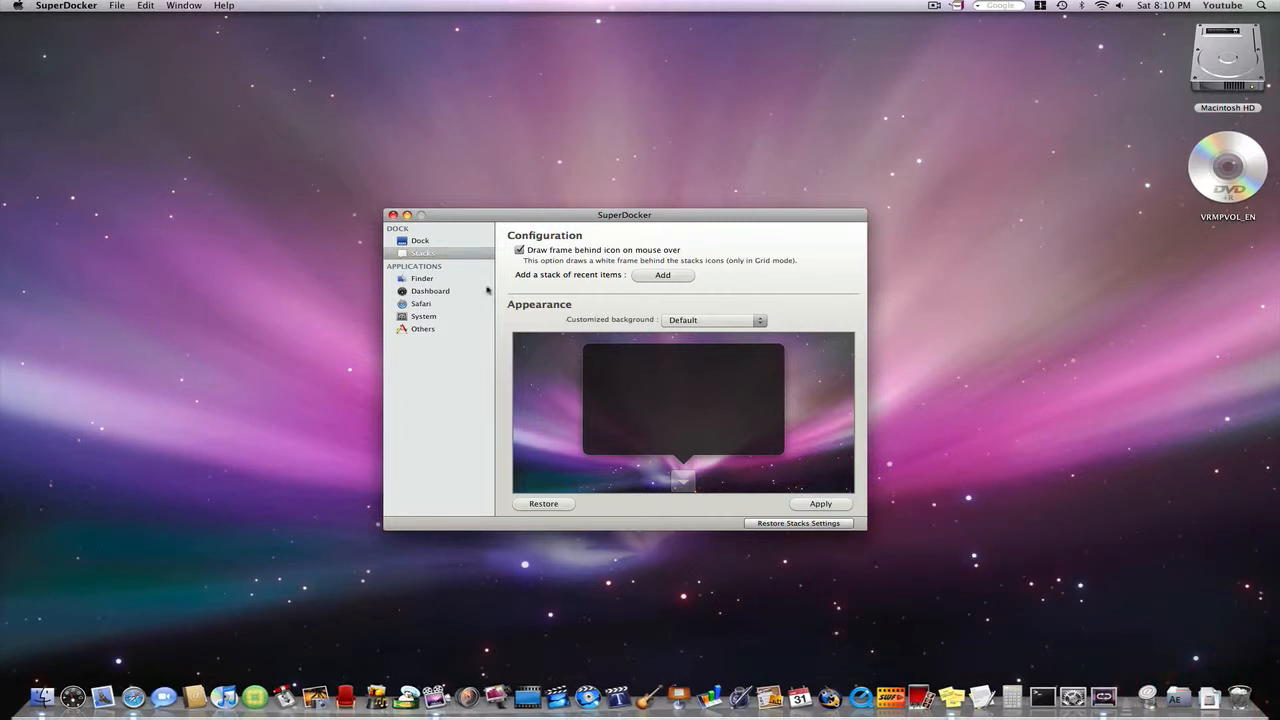
- Browse the Finder and Dashboard panes, ending on the Safari progress-bar settings
{"action": "left_click", "coordinate": [422, 278]}
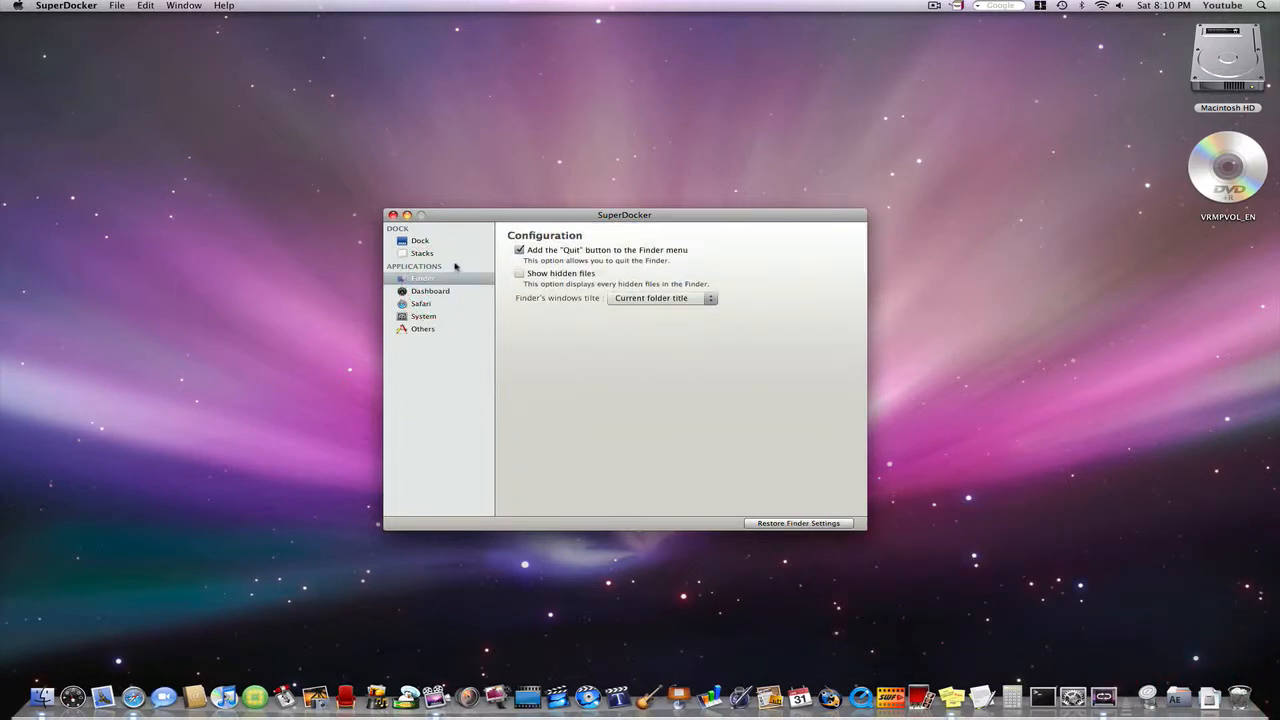
{"action": "left_click", "coordinate": [430, 291]}
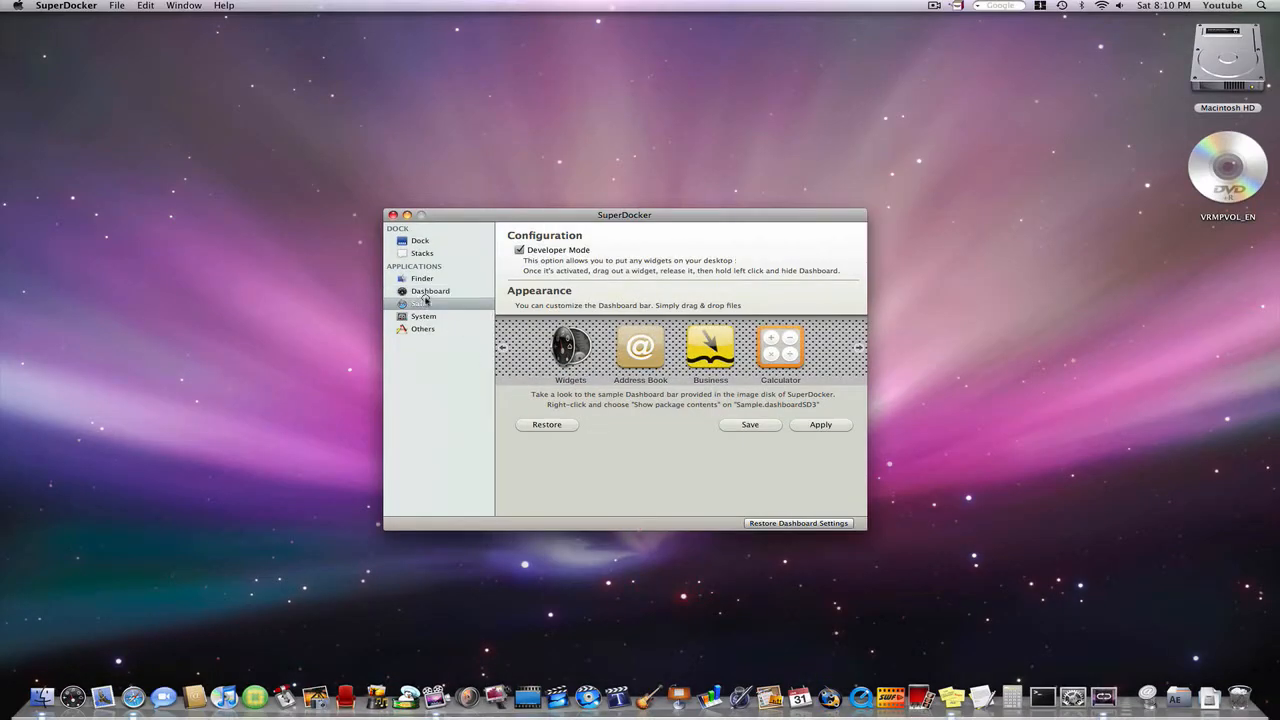
{"action": "left_click", "coordinate": [420, 303]}
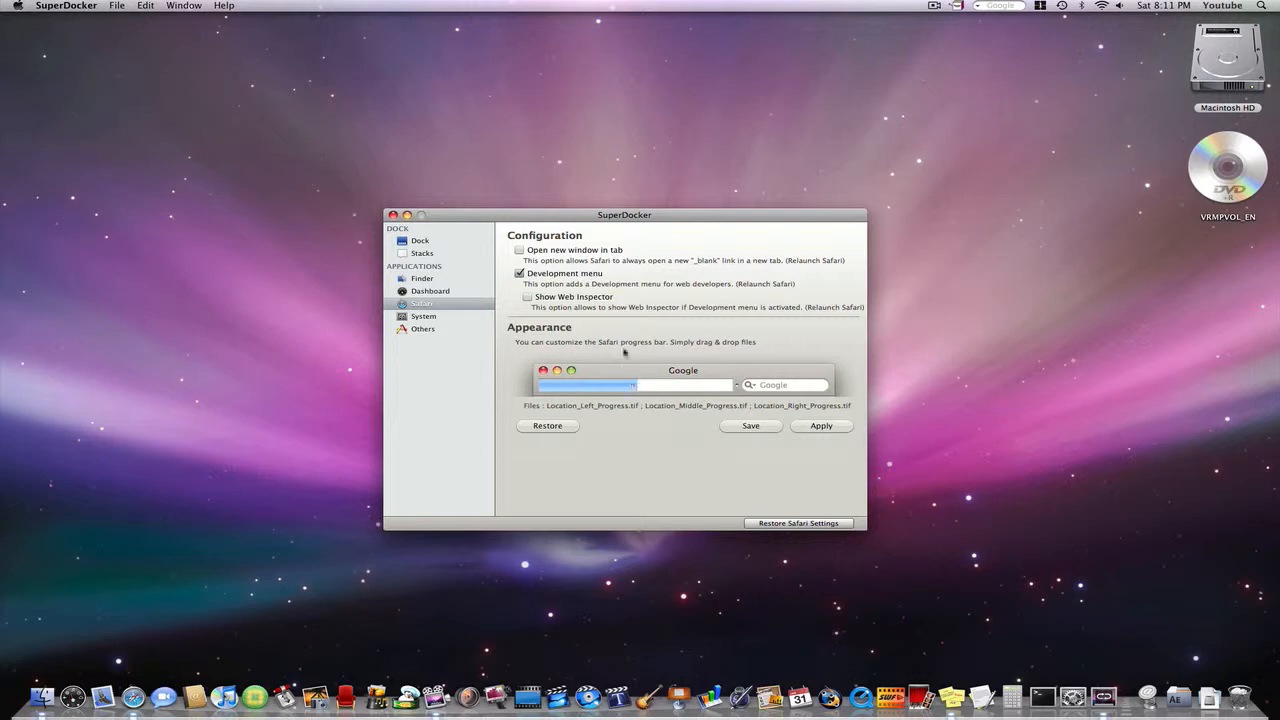
- View the System pane's screenshot format, dialog panel and login background options
{"action": "left_click", "coordinate": [424, 316]}
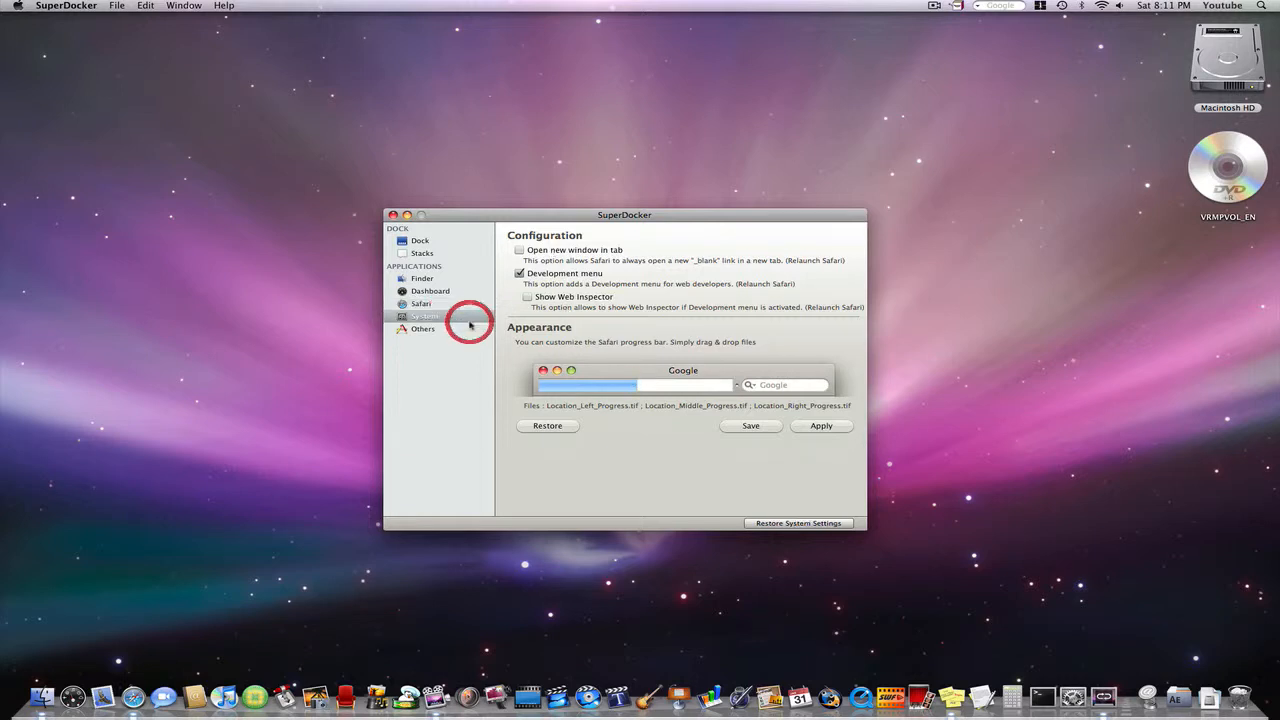
{"action": "left_click", "coordinate": [424, 316]}
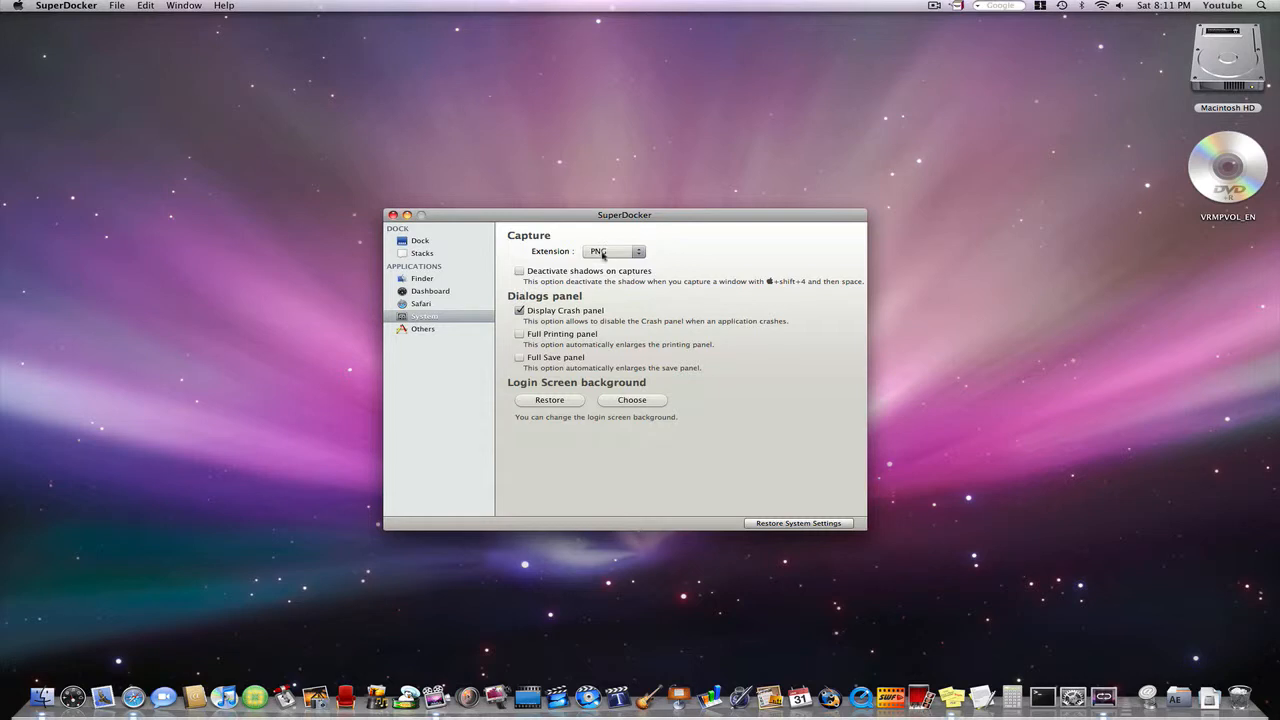
{"action": "mouse_move", "coordinate": [570, 282]}
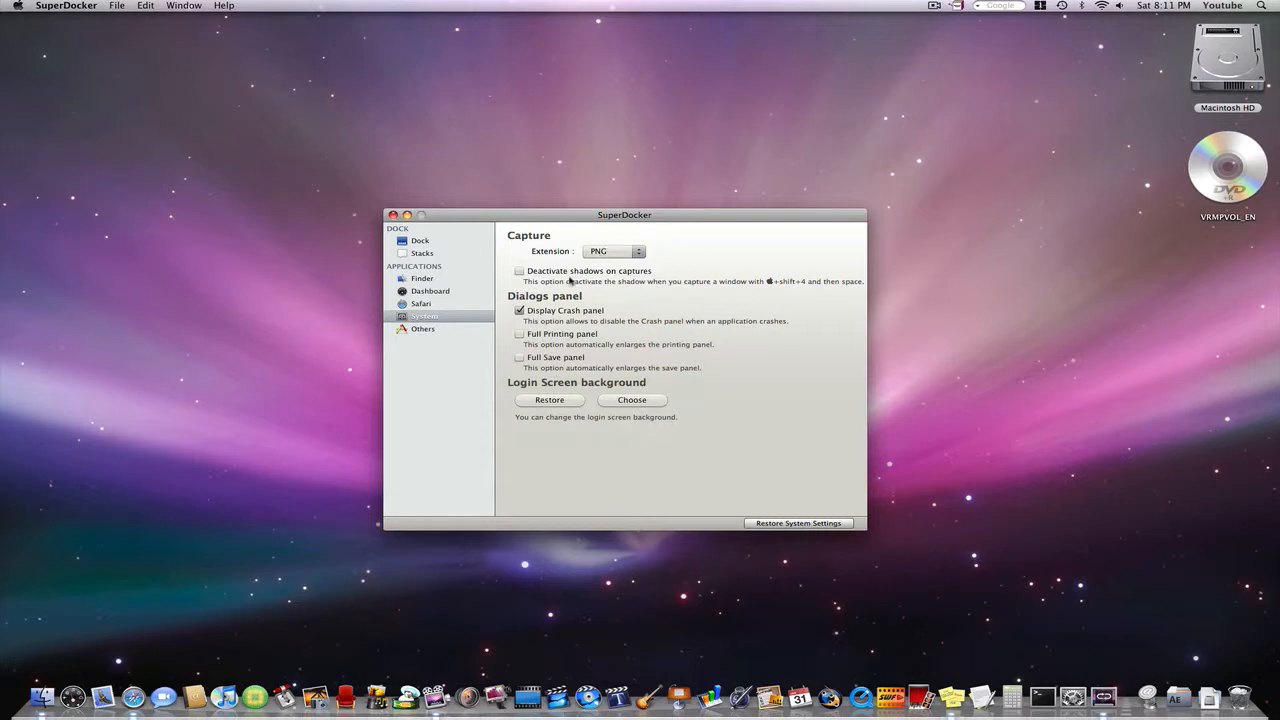
{"action": "left_click", "coordinate": [423, 328]}
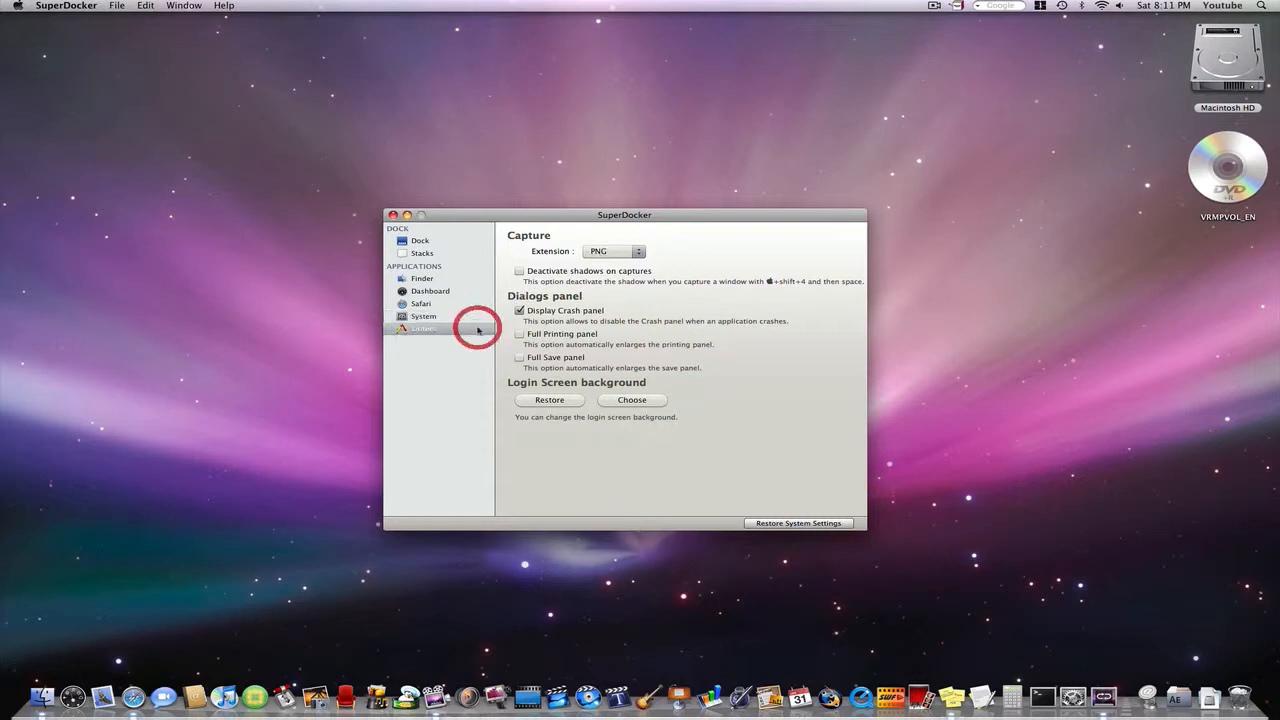
- Visit the Others pane, return to the Dock pane, and quit SuperDocker
{"action": "left_click", "coordinate": [423, 328]}
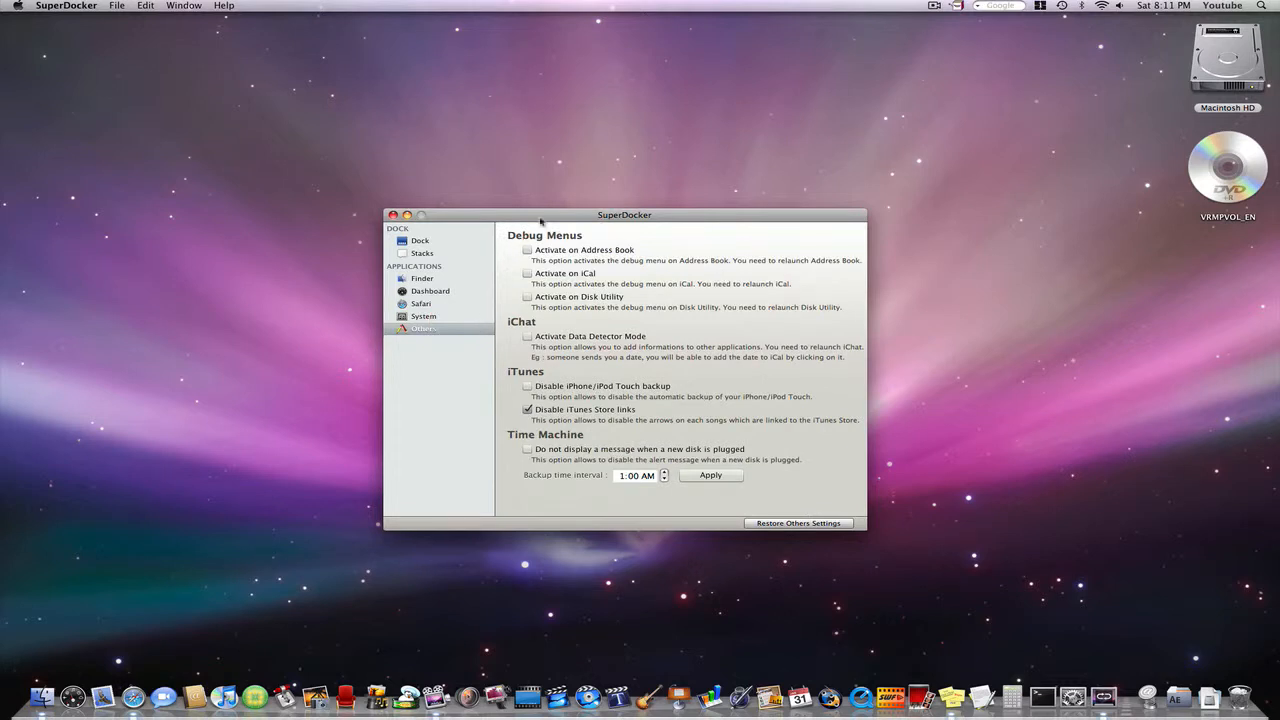
{"action": "left_click", "coordinate": [420, 240]}
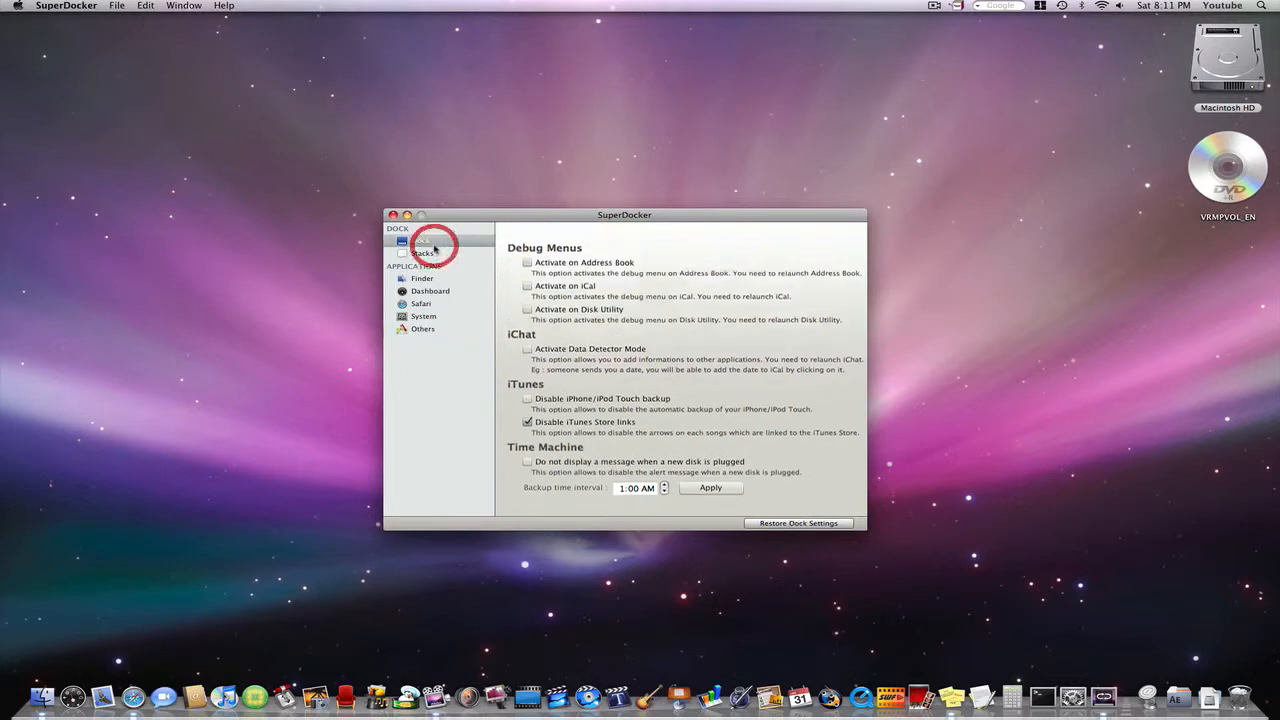
{"action": "left_click", "coordinate": [420, 240]}
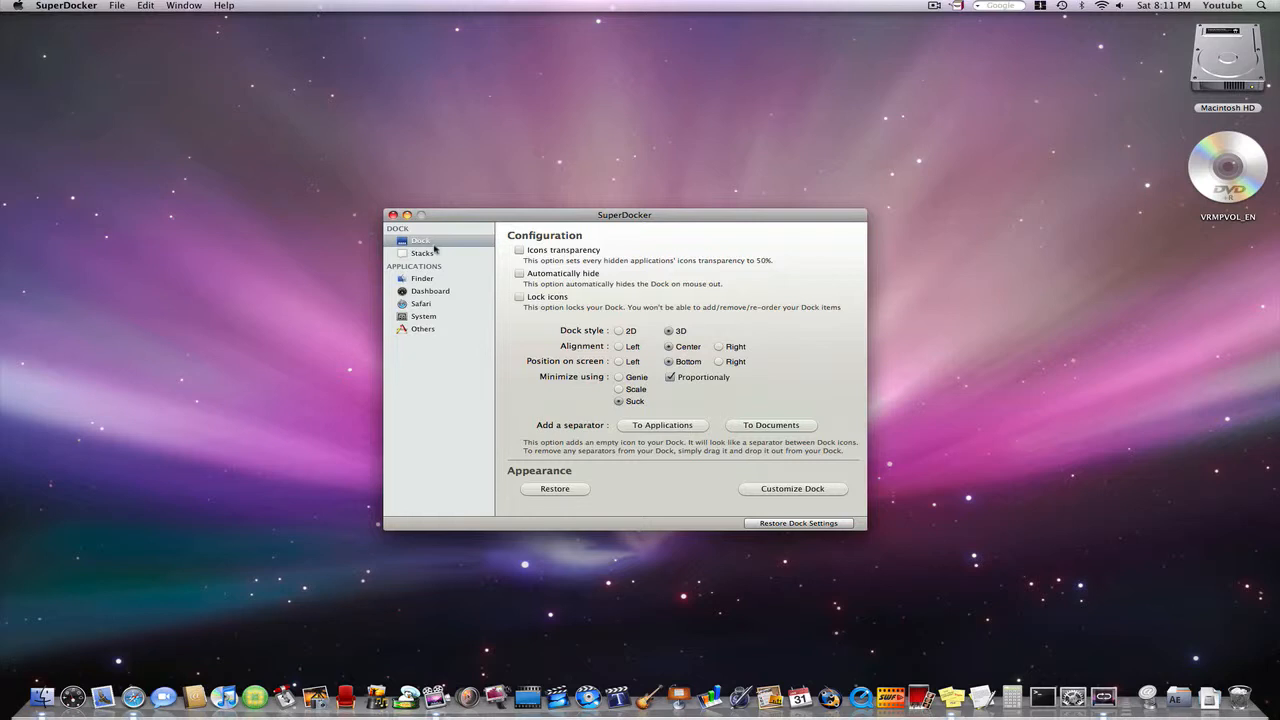
{"action": "key", "text": "cmd+q"}
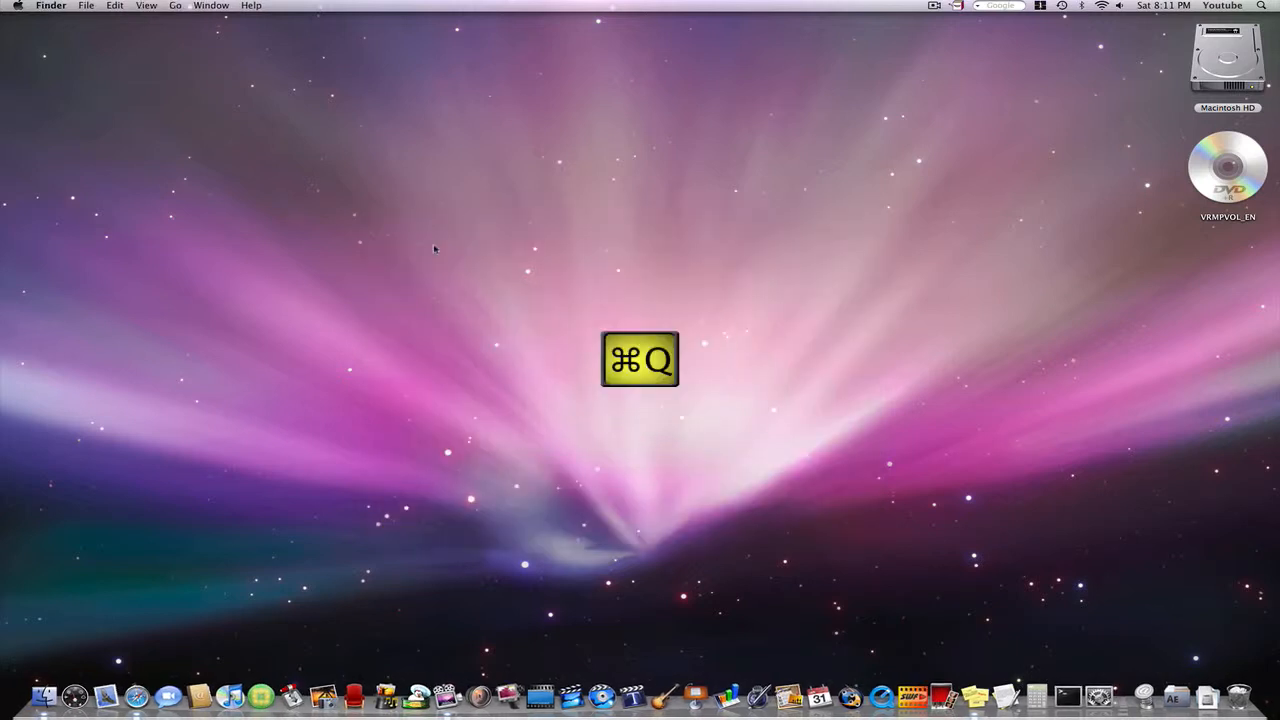
{"action": "key", "text": "cmd+q"}
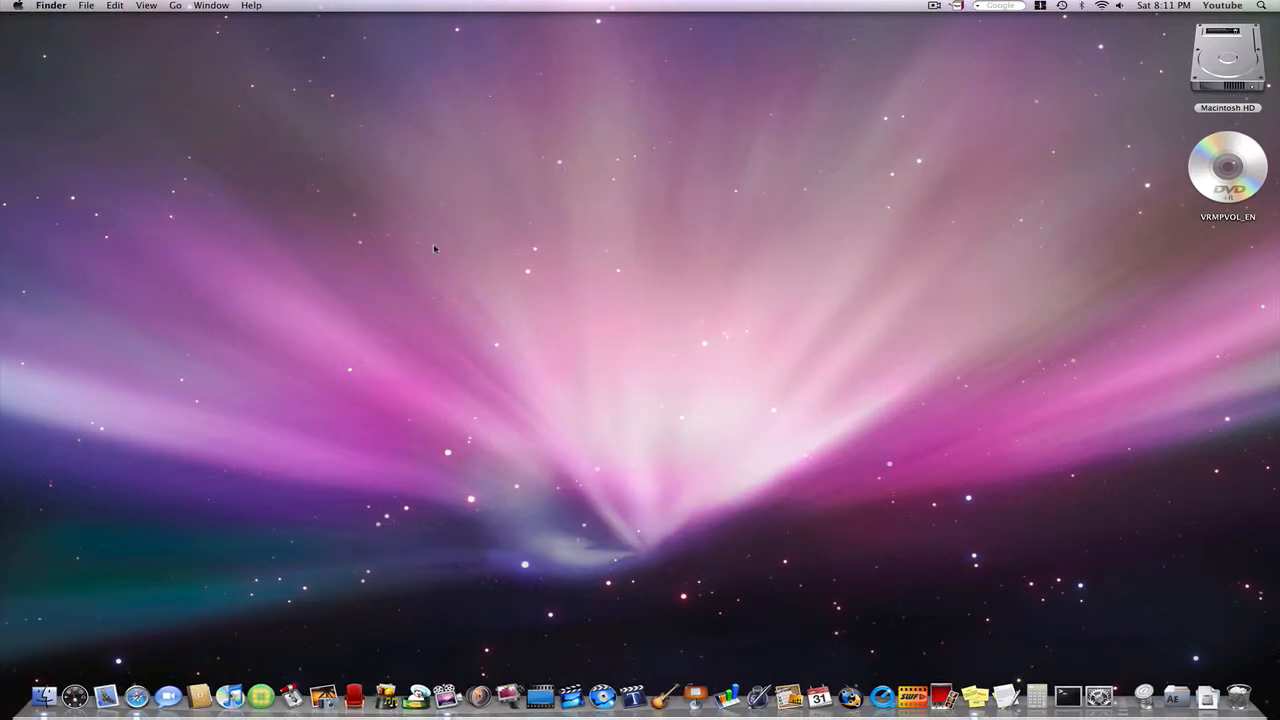